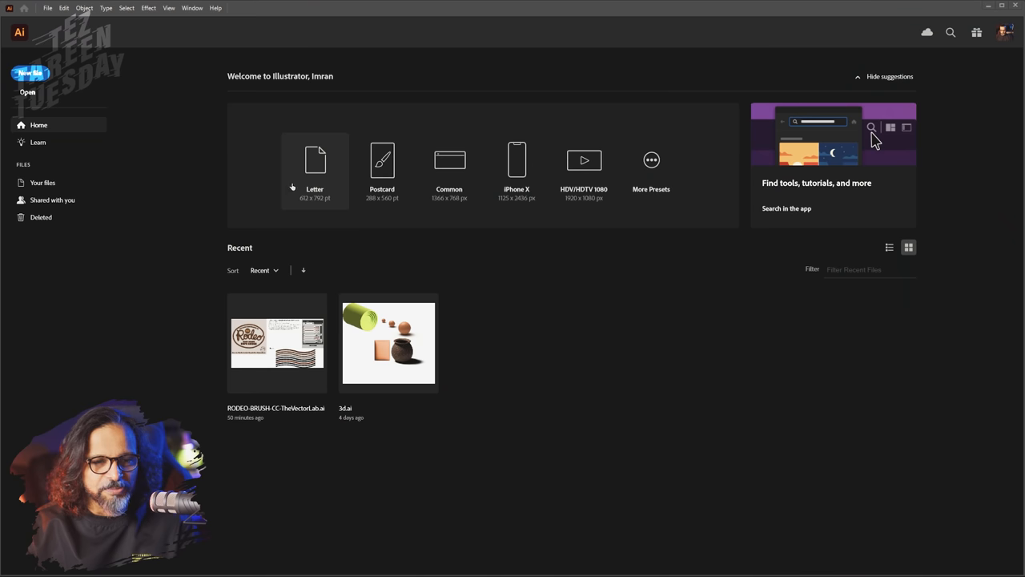
pyautogui.moveTo(312, 176)
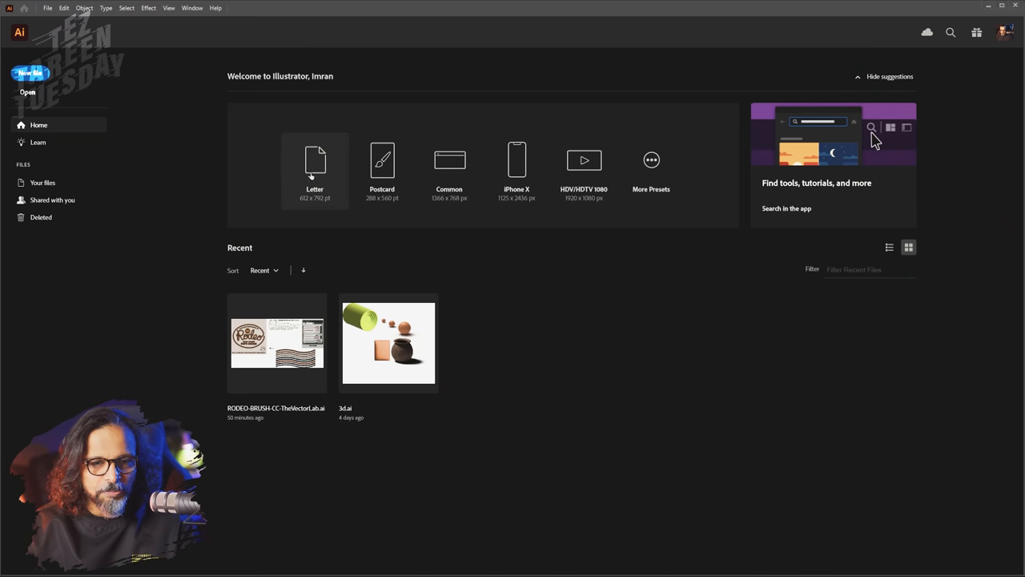
# Create a new document from the Letter preset on the Home screen.
pyautogui.click(314, 160)
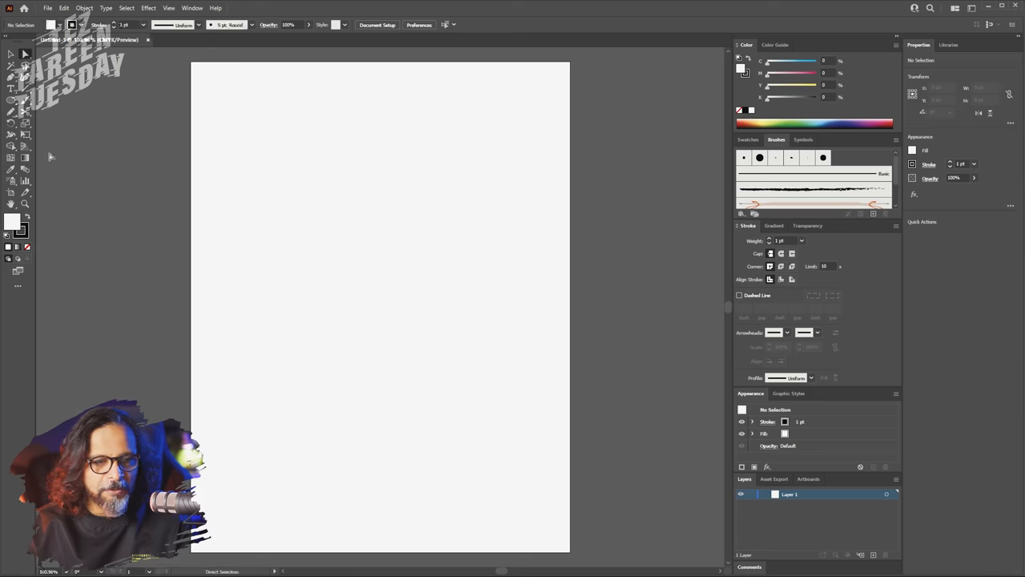
# Draw a rectangle, reshape it into a rotated leaf, and give it a 5 pt stroke.
pyautogui.click(11, 99)
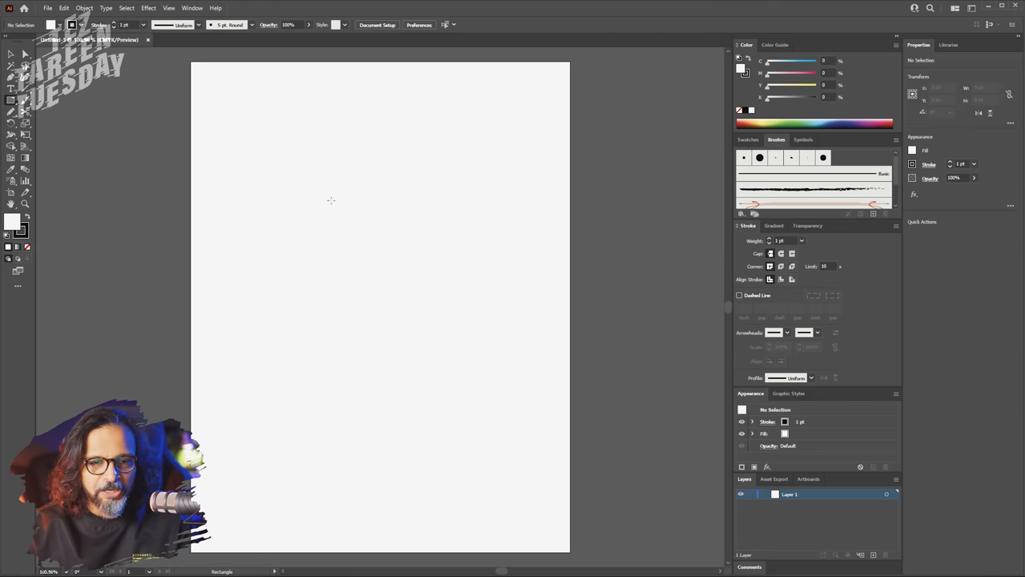
pyautogui.moveTo(229, 195); pyautogui.dragTo(383, 257)
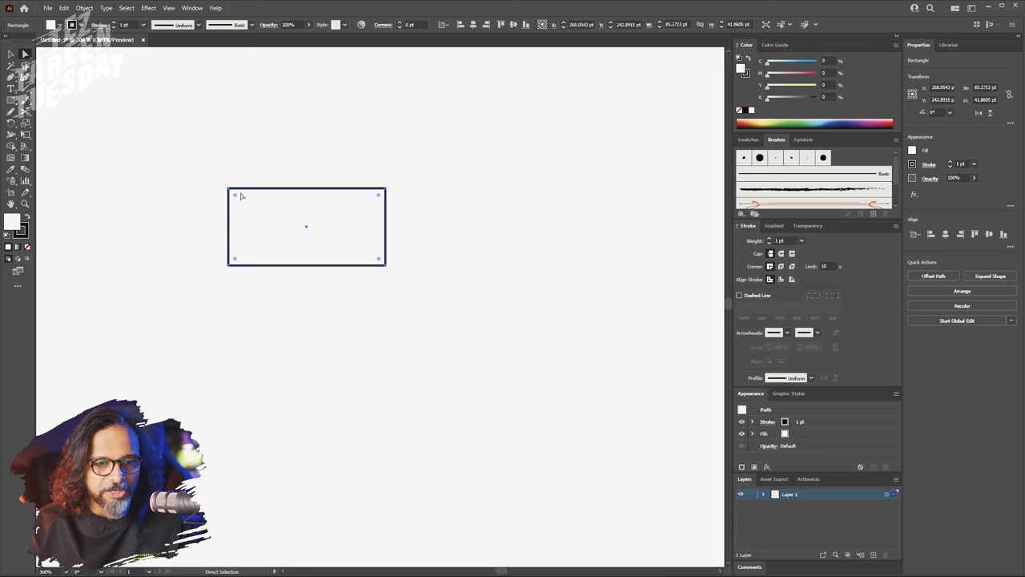
pyautogui.moveTo(410, 168)
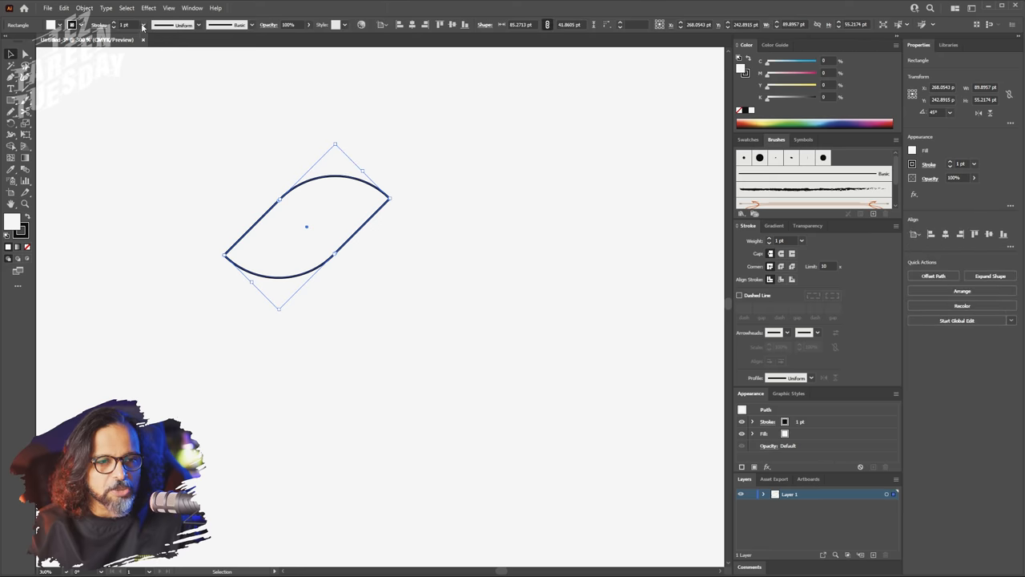
pyautogui.click(142, 25)
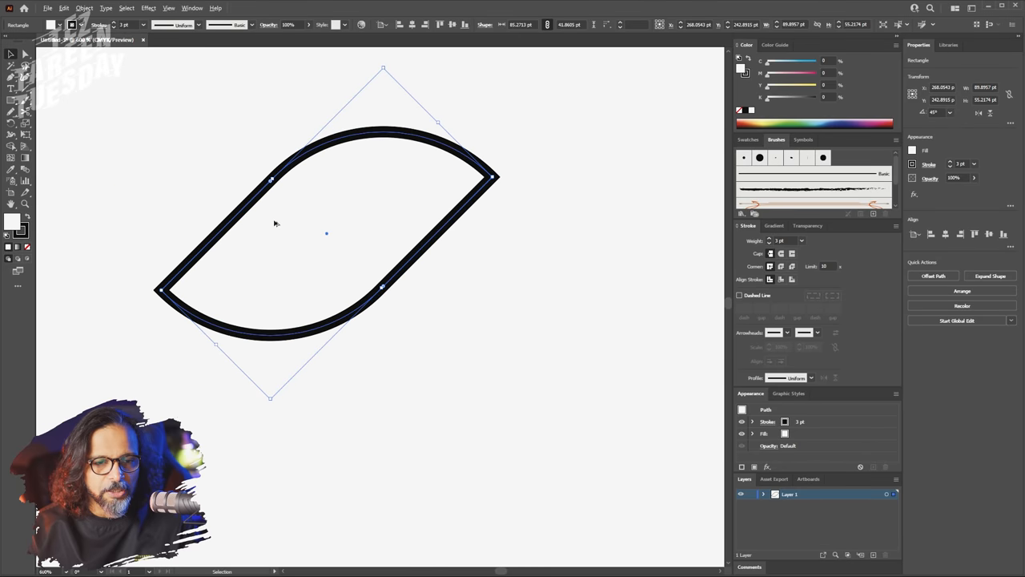
pyautogui.click(125, 25)
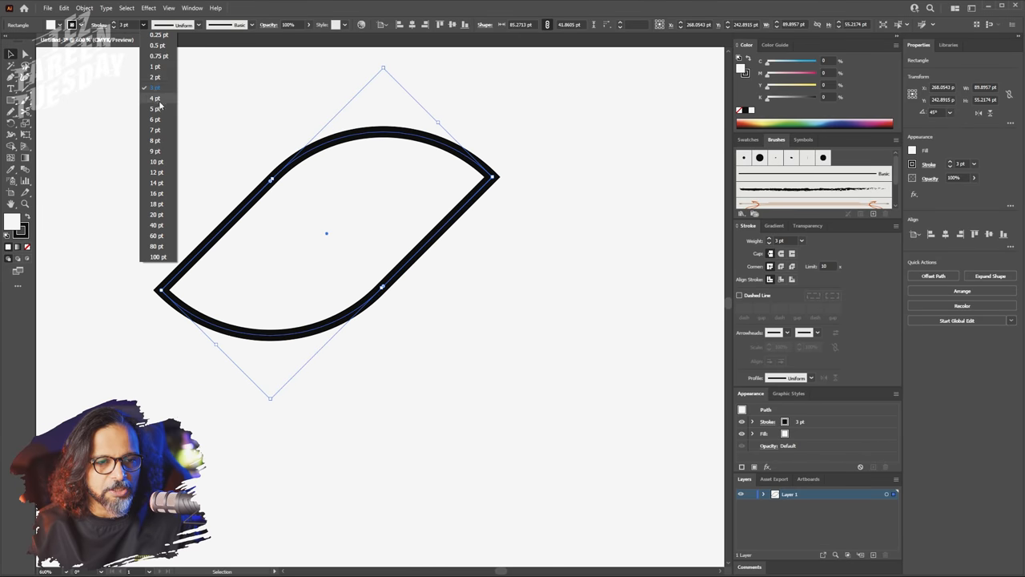
pyautogui.click(154, 108)
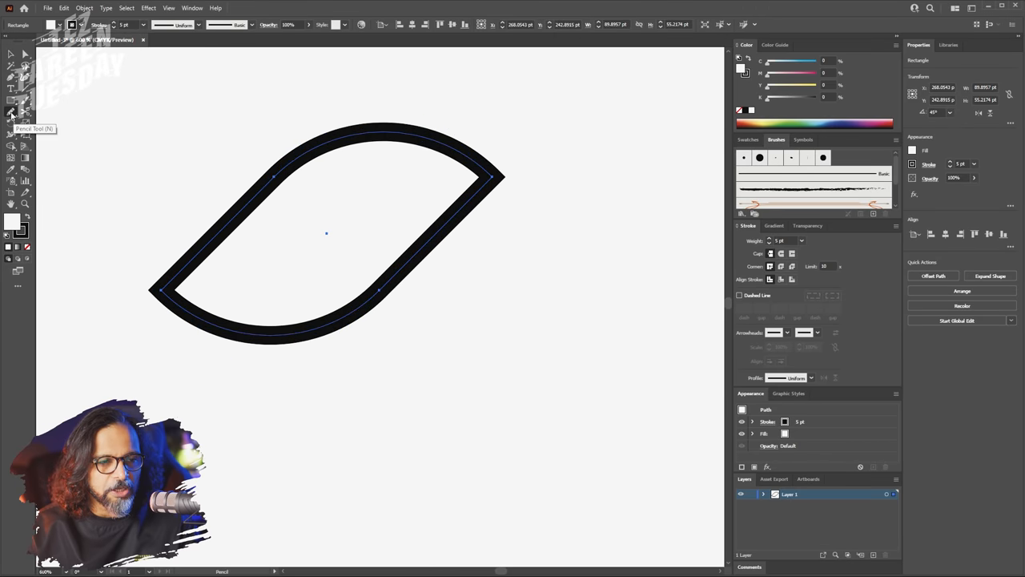
# Set the Pencil tool fidelity to Smooth in its options dialog.
pyautogui.doubleClick(11, 113)
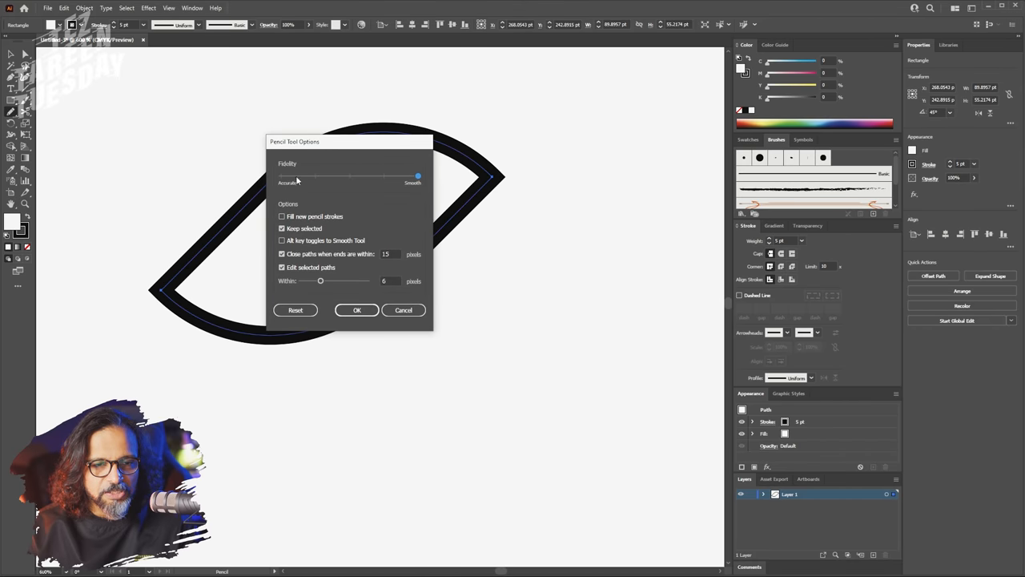
pyautogui.moveTo(296, 176); pyautogui.dragTo(417, 176)
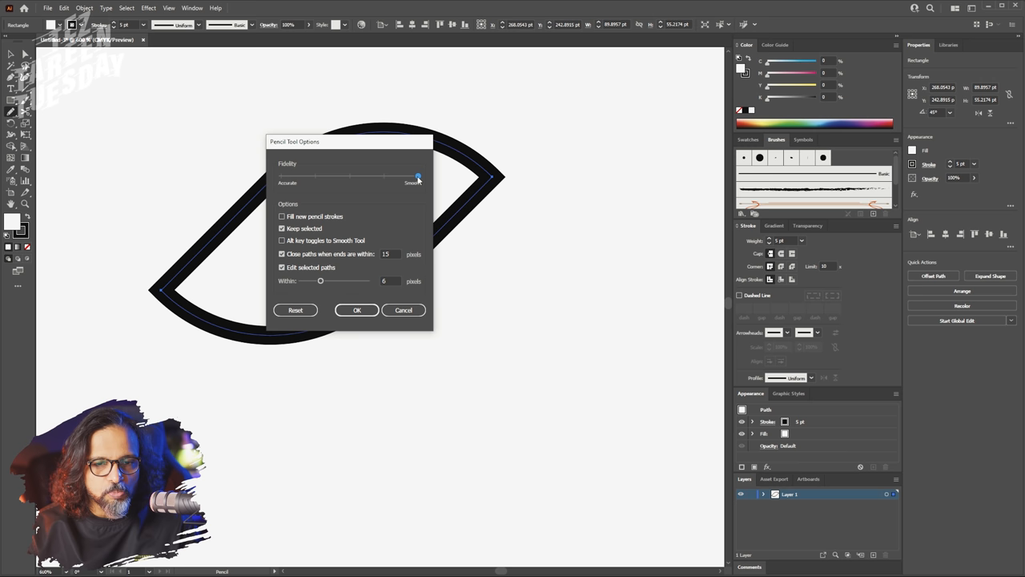
pyautogui.moveTo(444, 181)
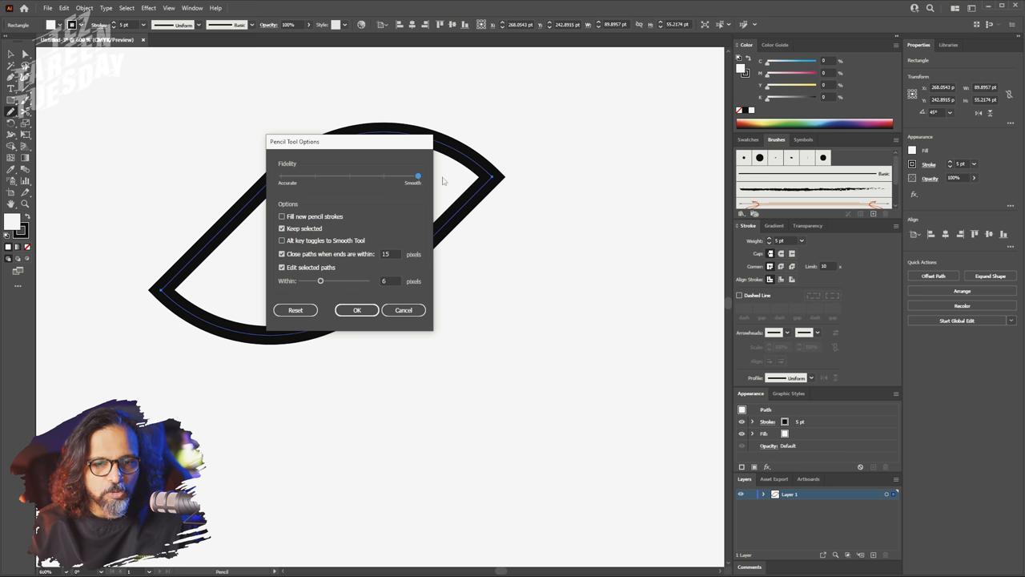
pyautogui.click(357, 310)
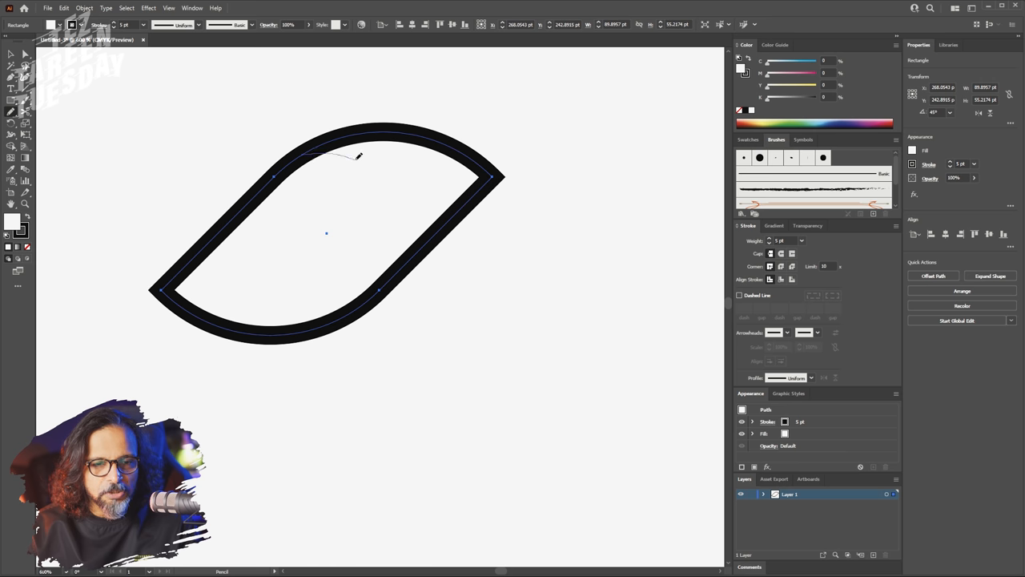
# Draw three vein curves with round caps and a tapered width profile.
pyautogui.click(990, 275)
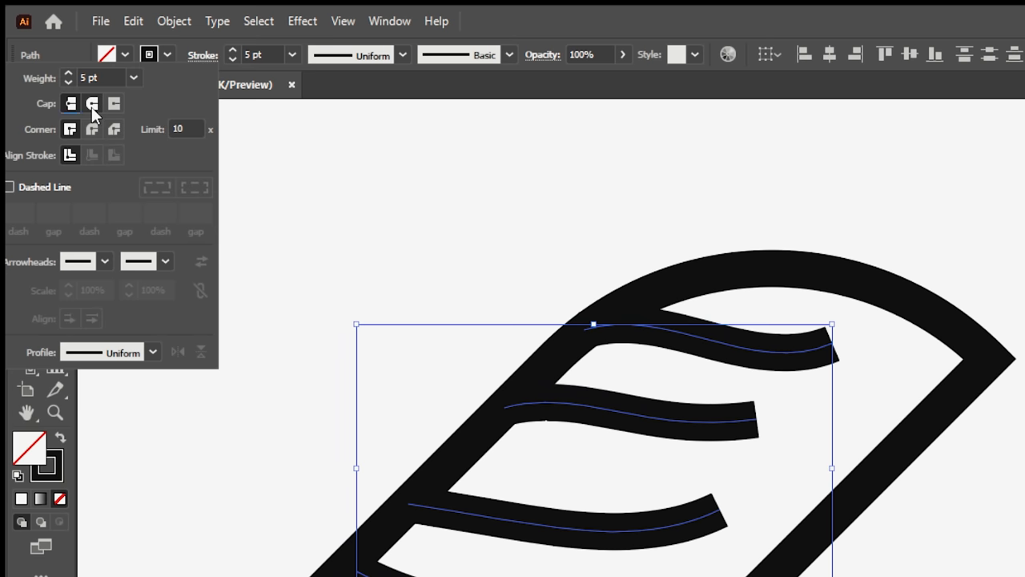
pyautogui.click(92, 103)
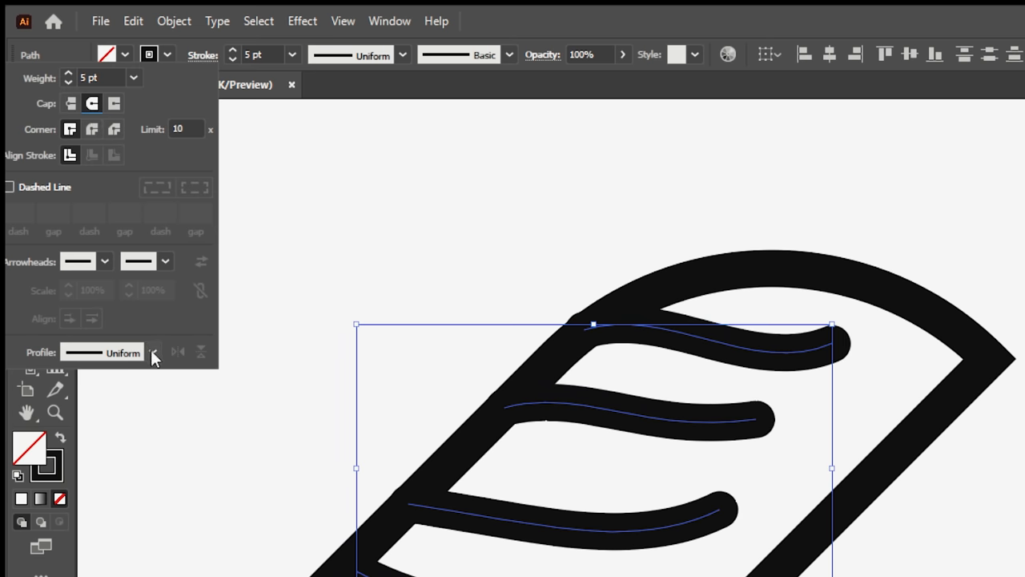
pyautogui.click(152, 352)
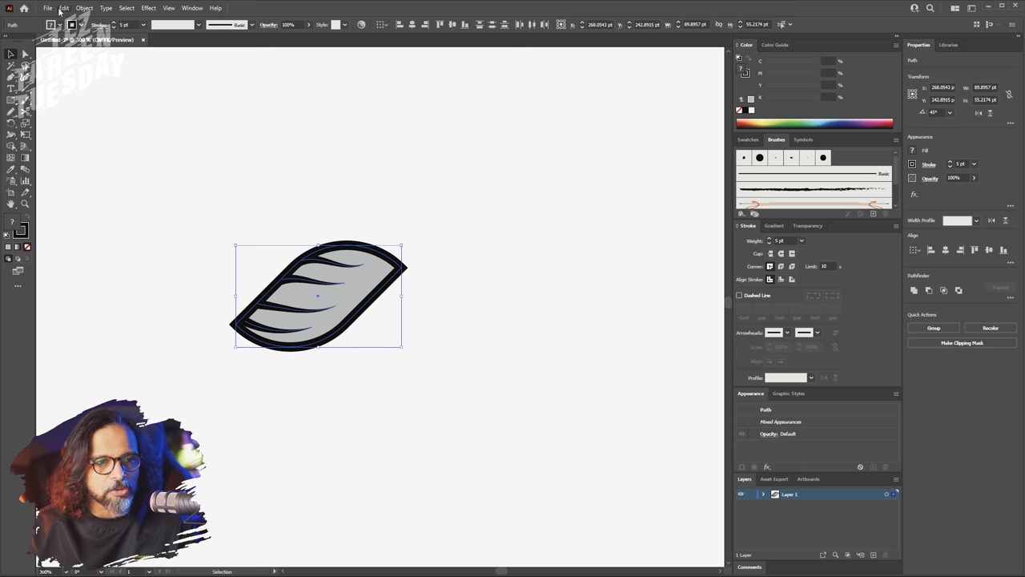
# Select the leaf artwork and drag it into the Swatches panel.
pyautogui.click(84, 8)
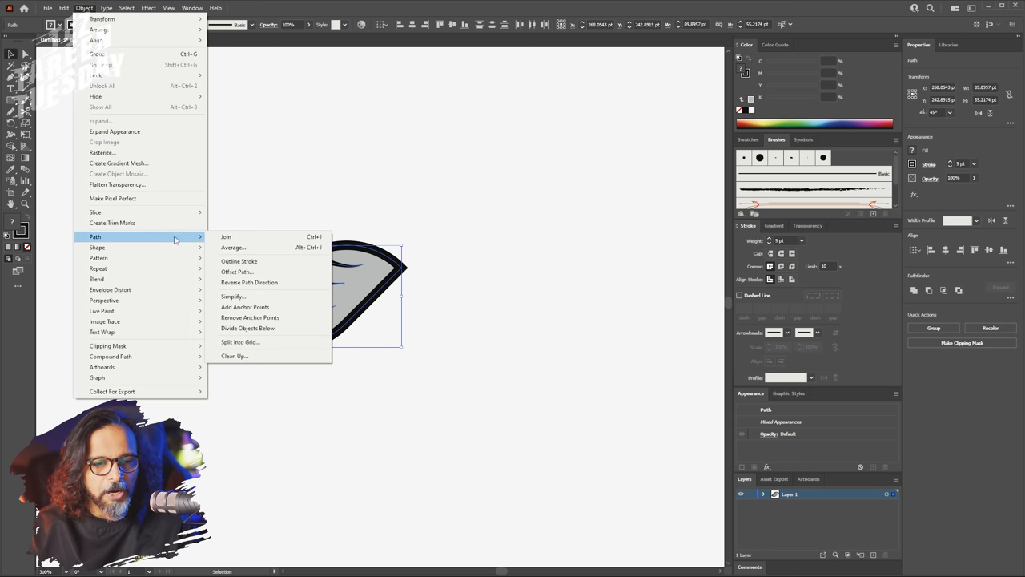
pyautogui.moveTo(238, 261)
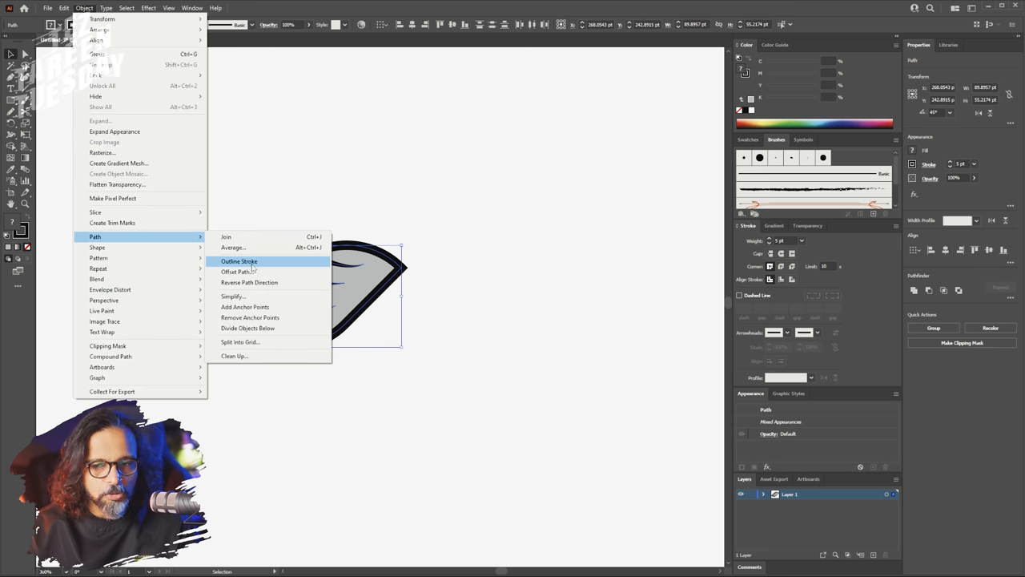
pyautogui.click(239, 261)
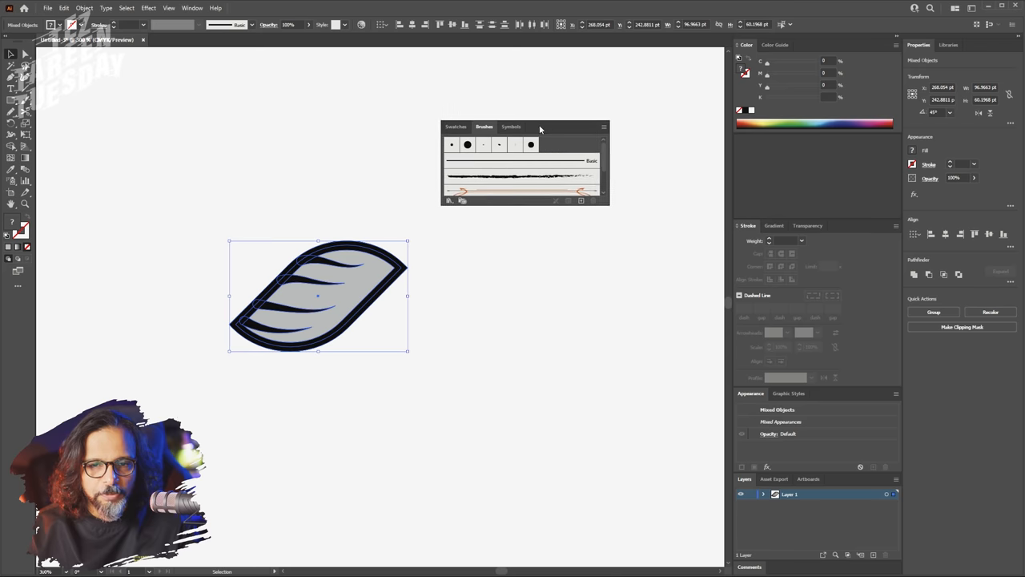
pyautogui.click(455, 126)
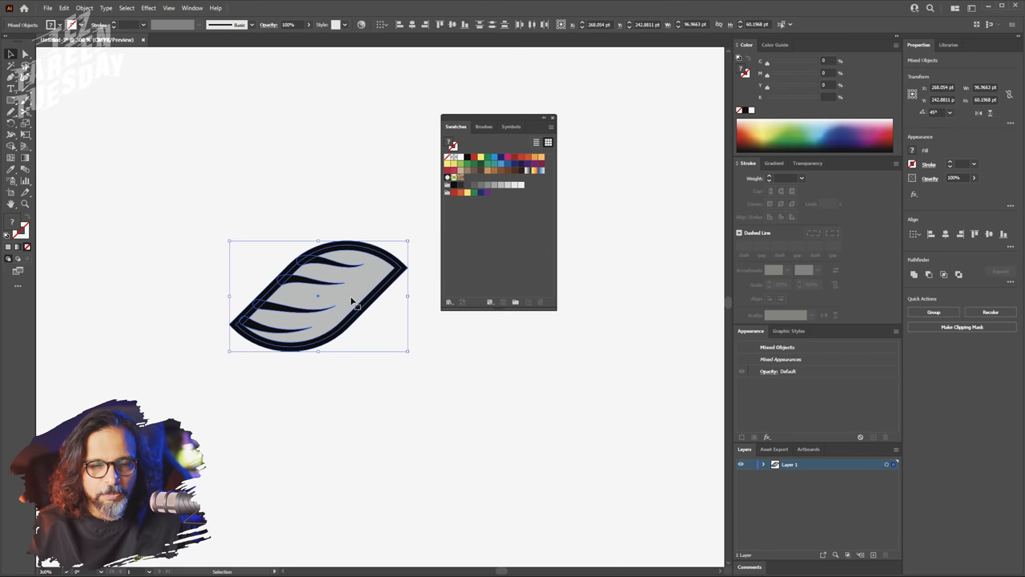
pyautogui.moveTo(318, 296); pyautogui.dragTo(377, 256)
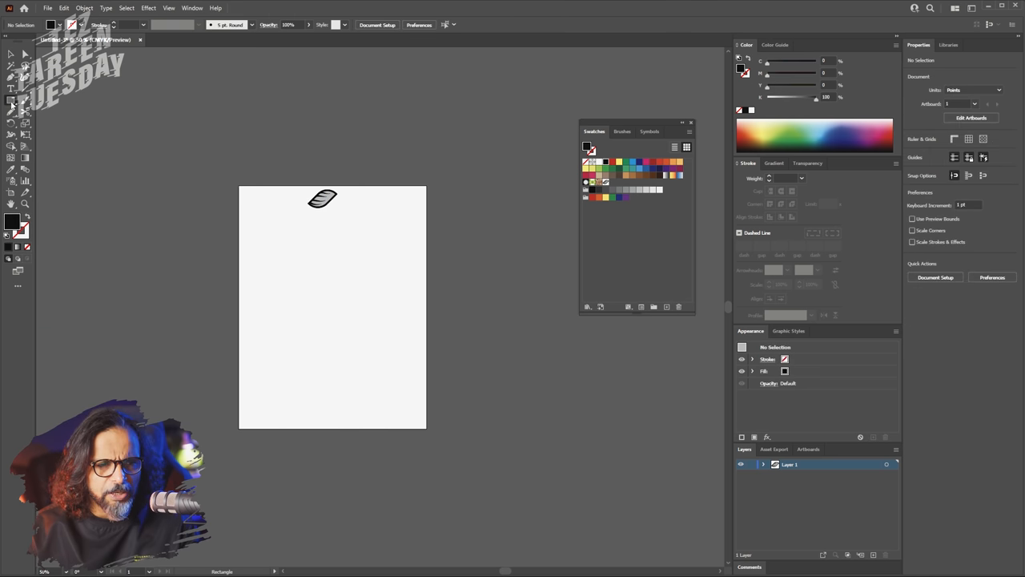
# Move the Swatches panel aside, review the leaf tile options, and click Done.
pyautogui.moveTo(279, 263); pyautogui.dragTo(370, 339)
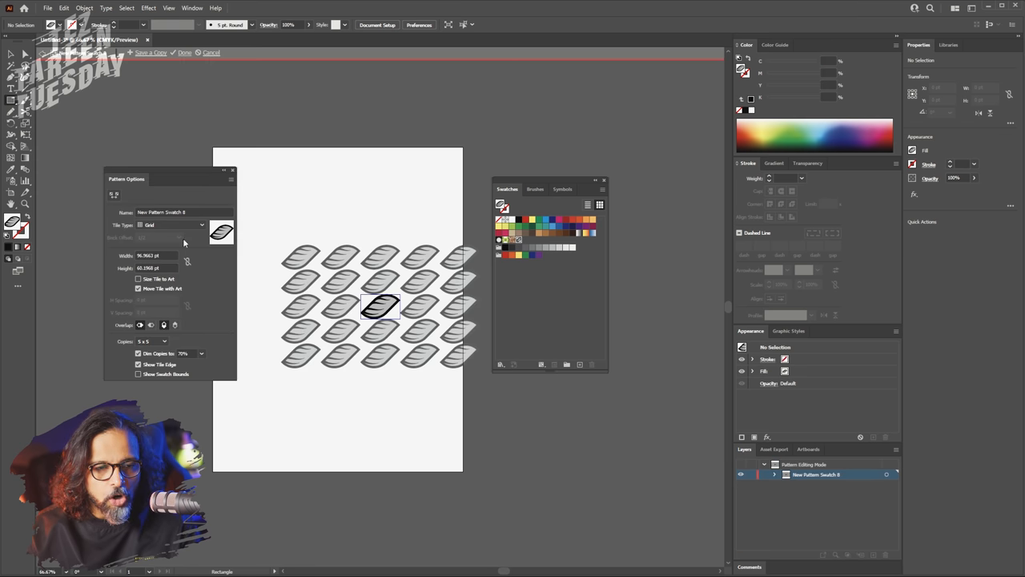
pyautogui.moveTo(126, 179); pyautogui.dragTo(169, 195)
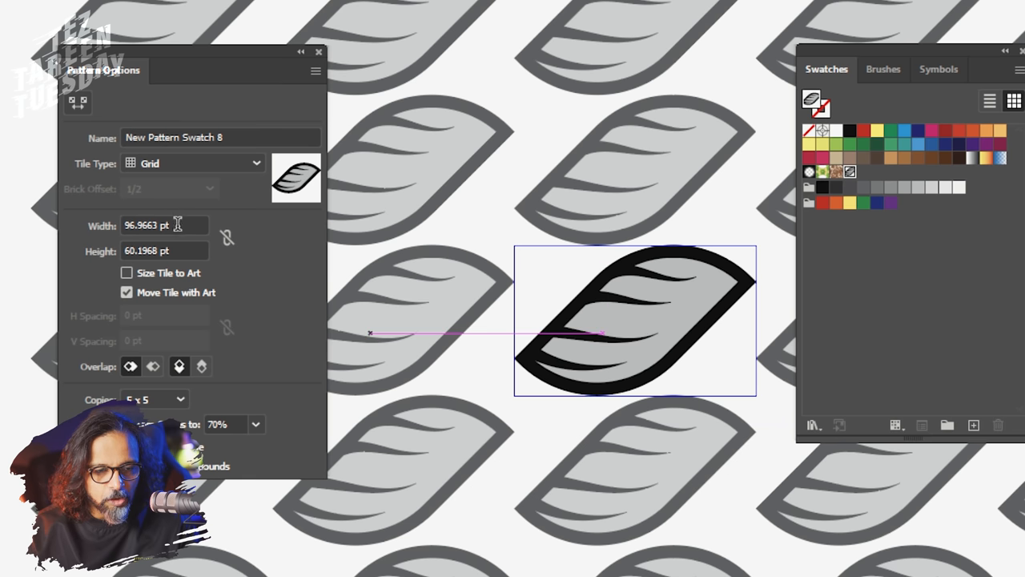
pyautogui.click(165, 225)
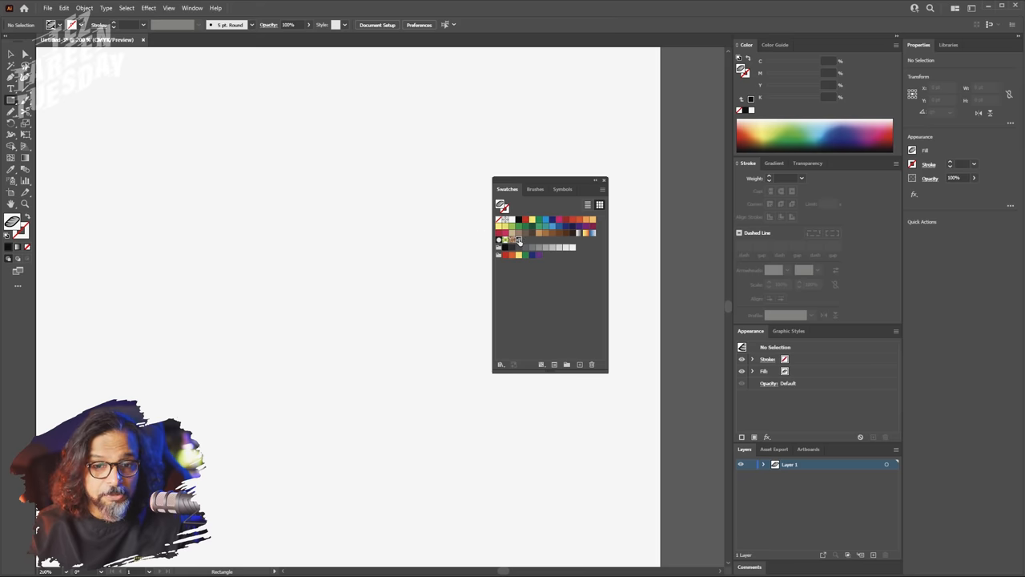
pyautogui.moveTo(315, 256)
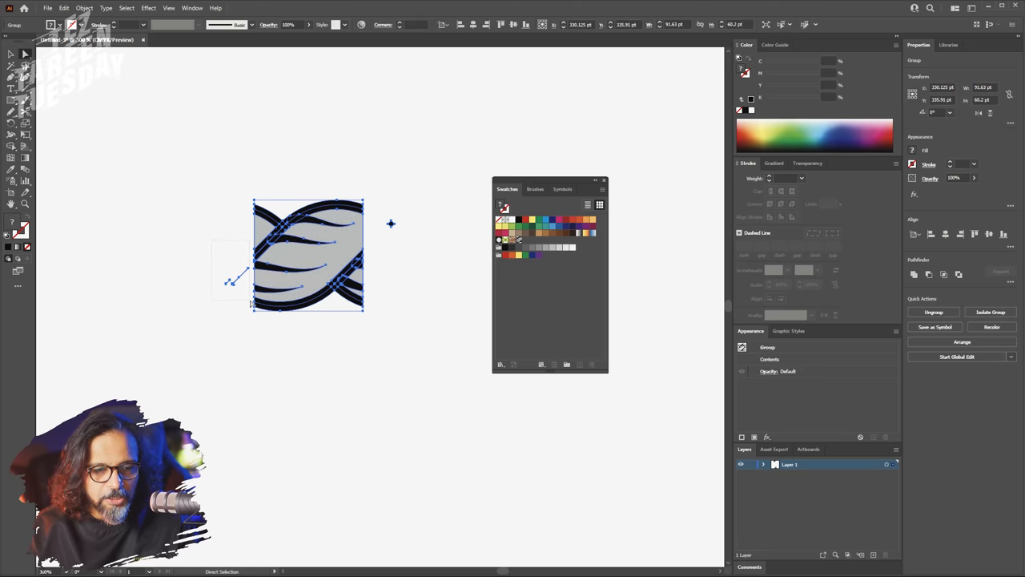
# Select part of the overlapping leaves in the expanded pattern tile.
pyautogui.click(417, 208)
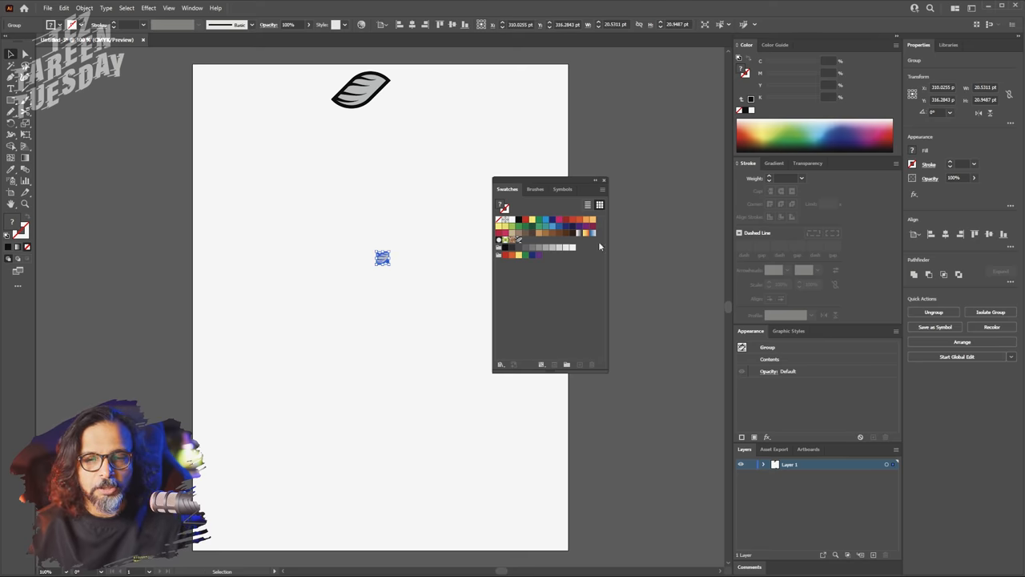
# Create a new Pattern Brush from the tile with Tints colorization.
pyautogui.click(535, 189)
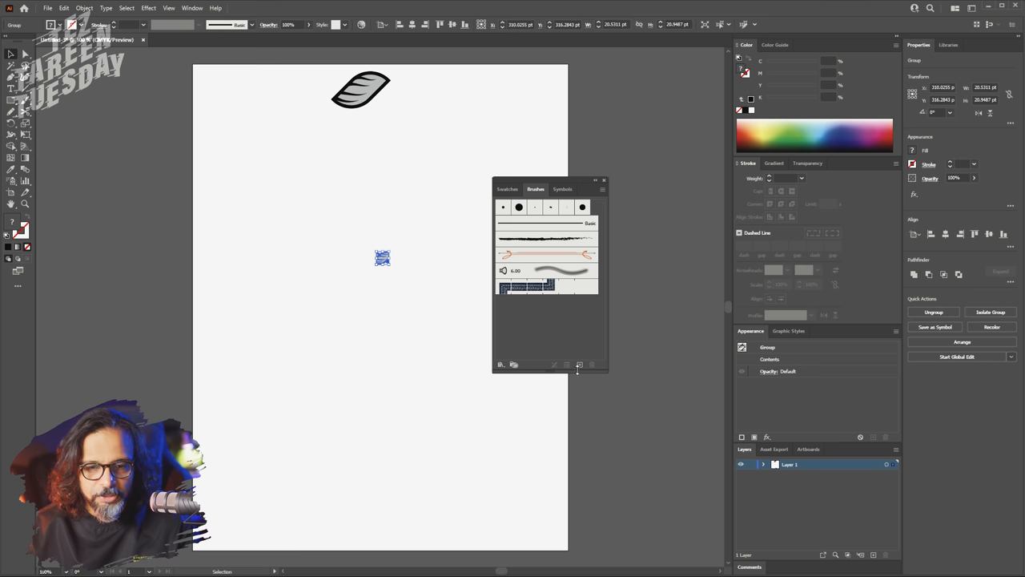
pyautogui.click(579, 364)
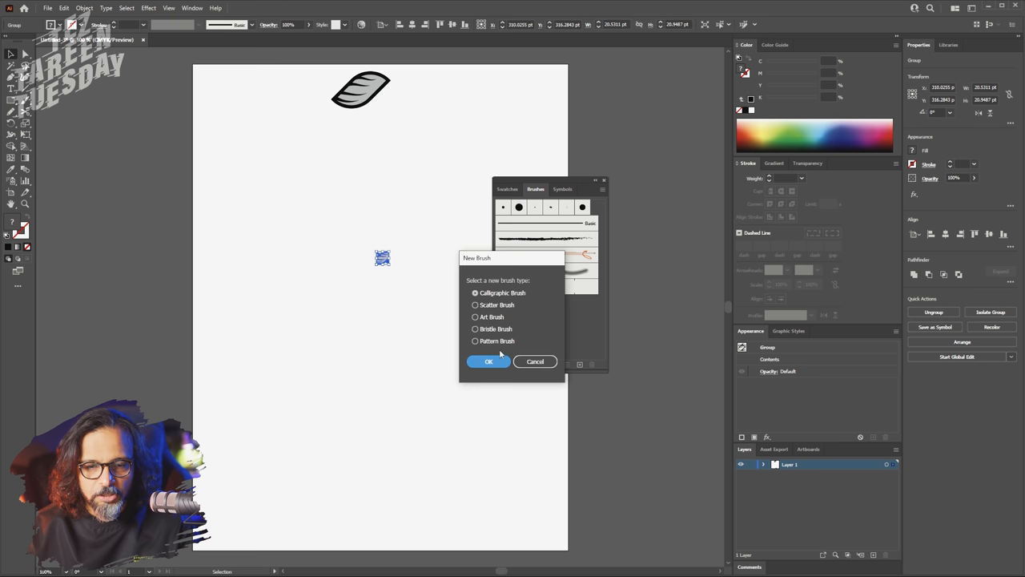
pyautogui.click(488, 361)
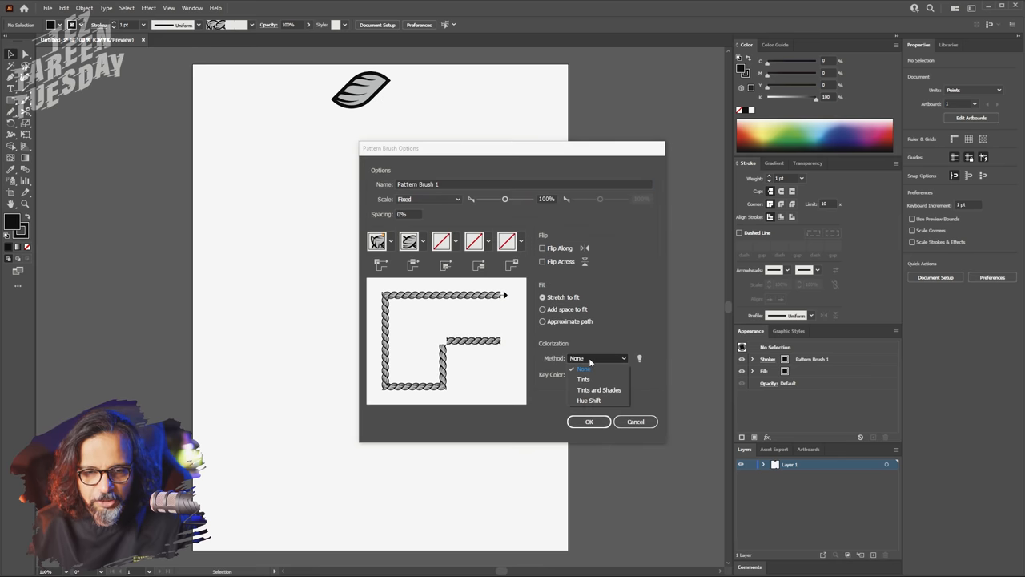
pyautogui.click(583, 379)
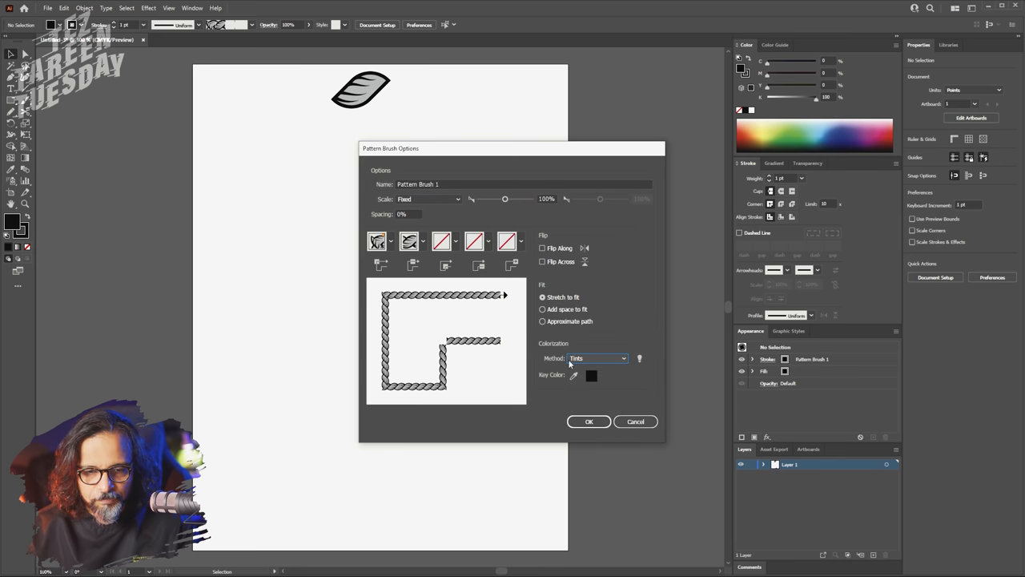
pyautogui.click(588, 421)
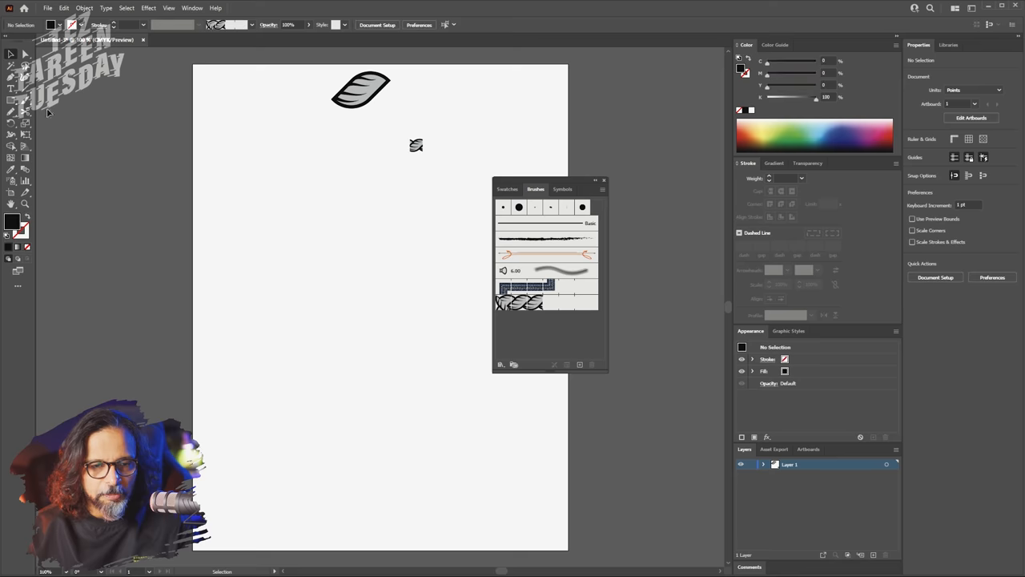
# Paint a looping rope stroke, then draw an upper-left circle carrying the rope brush.
pyautogui.click(518, 302)
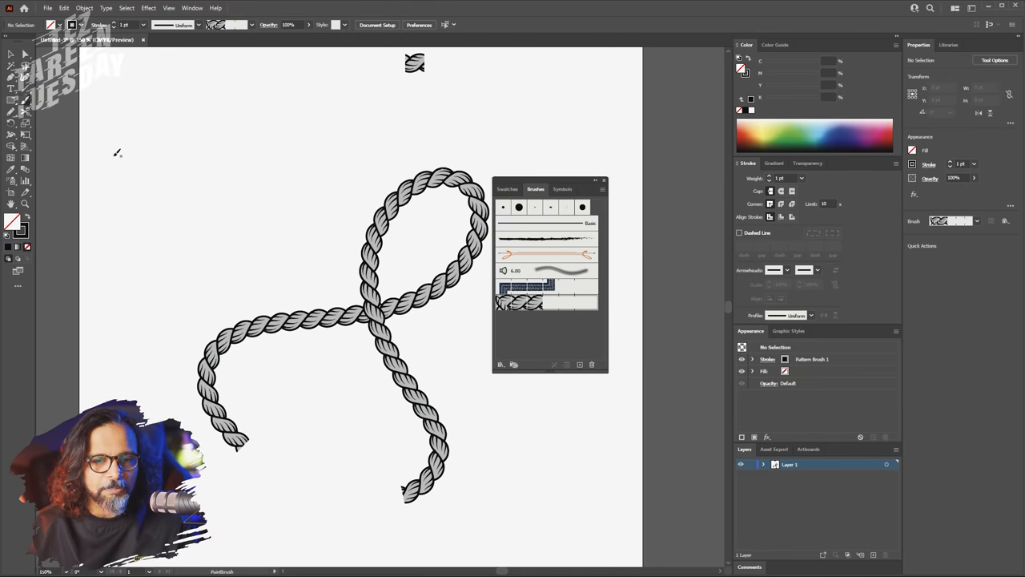
pyautogui.click(11, 100)
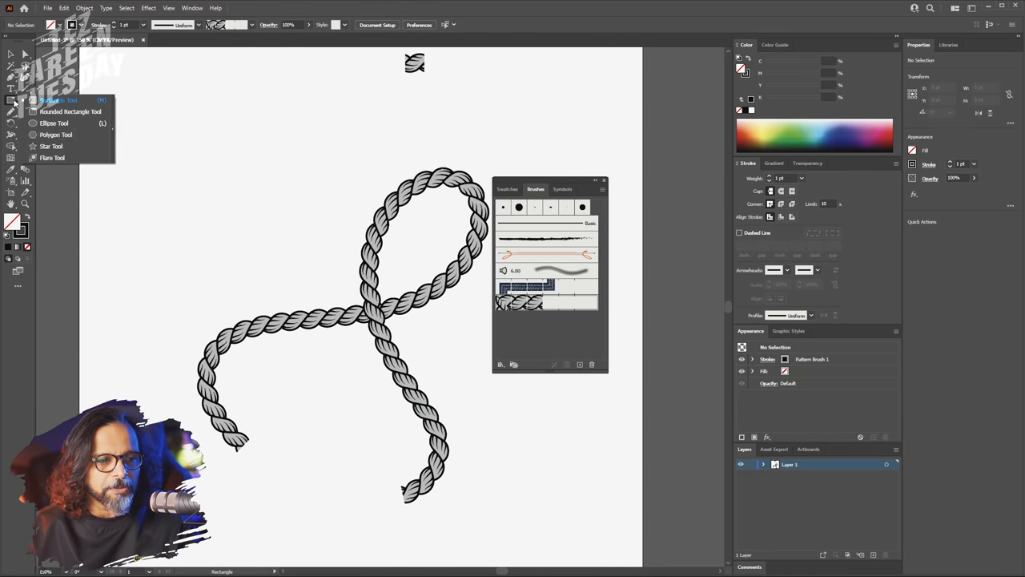
pyautogui.moveTo(228, 124); pyautogui.dragTo(308, 329)
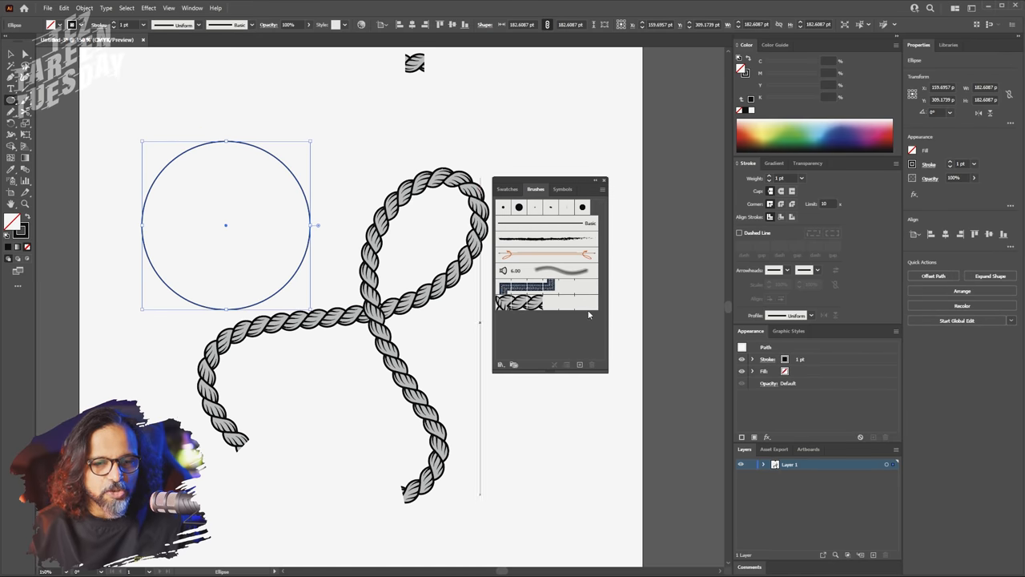
pyautogui.click(526, 287)
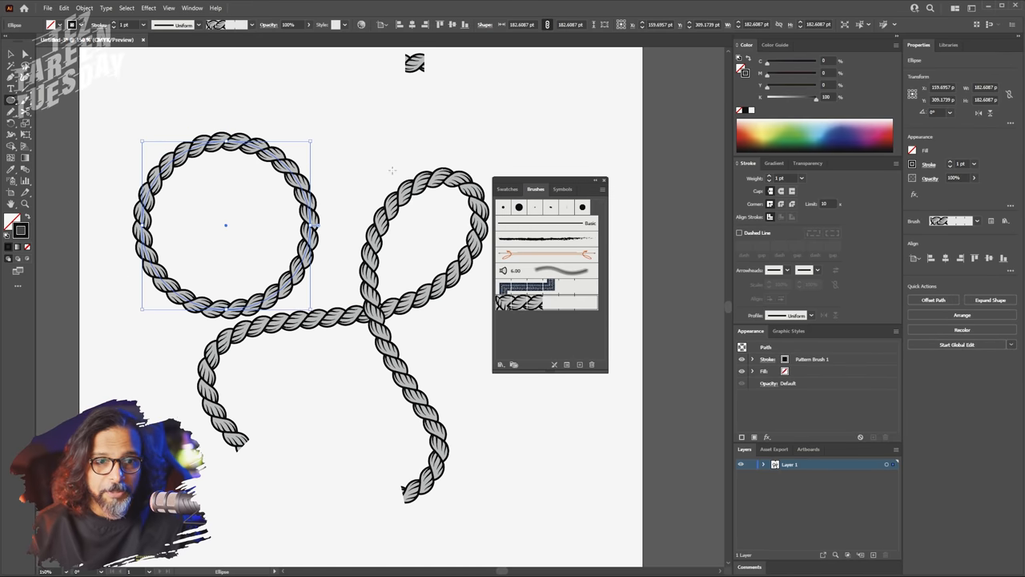